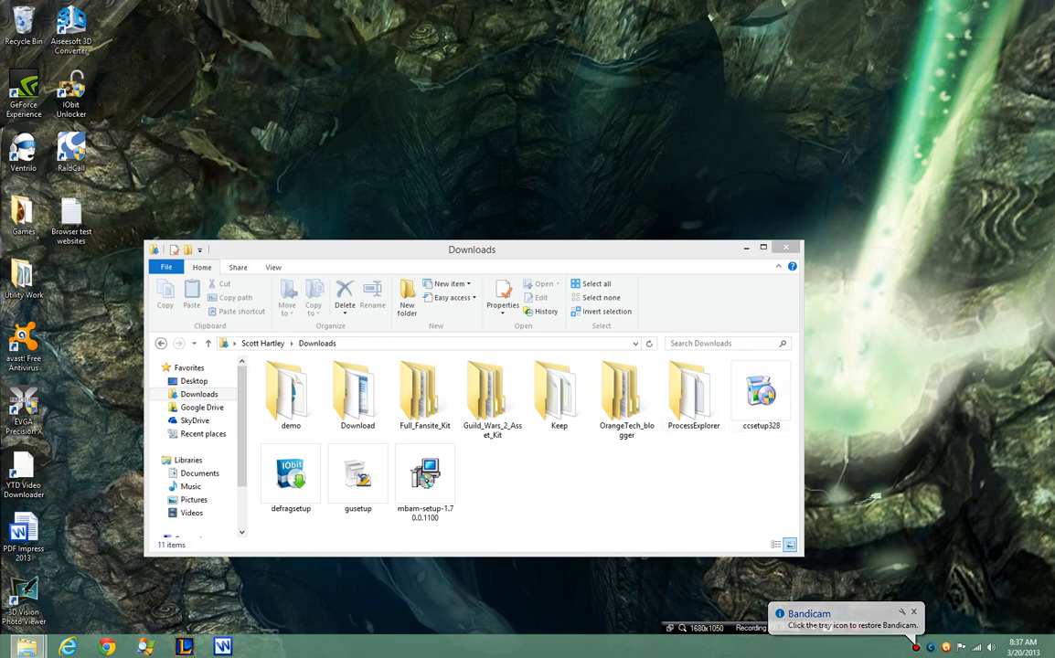
Launch the ccsetup328 installer from the Downloads folder.
click(761, 388)
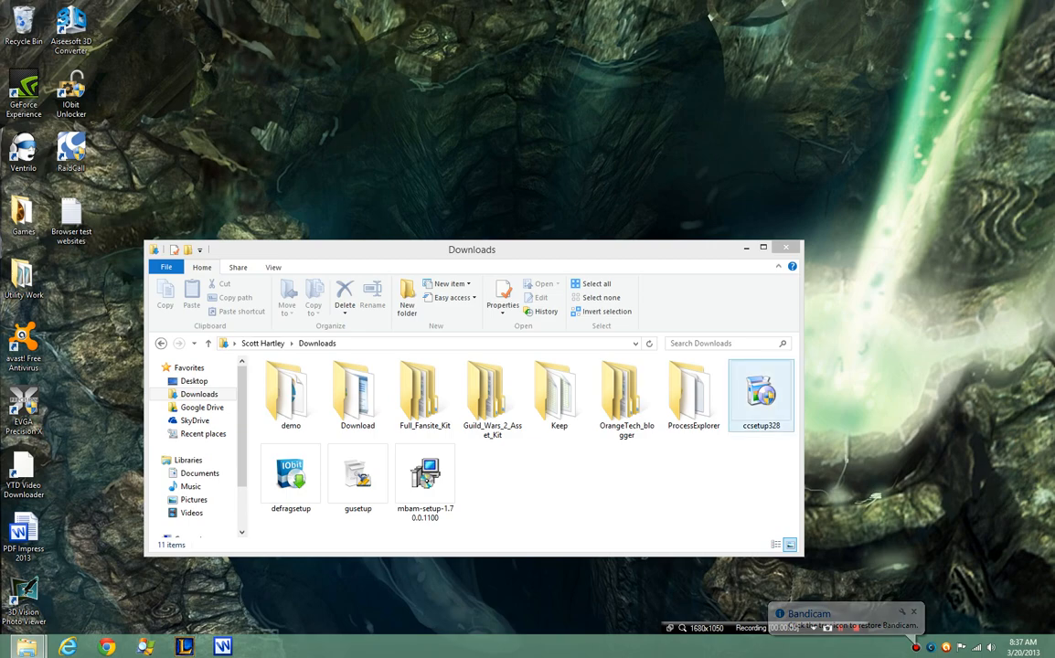
click(761, 394)
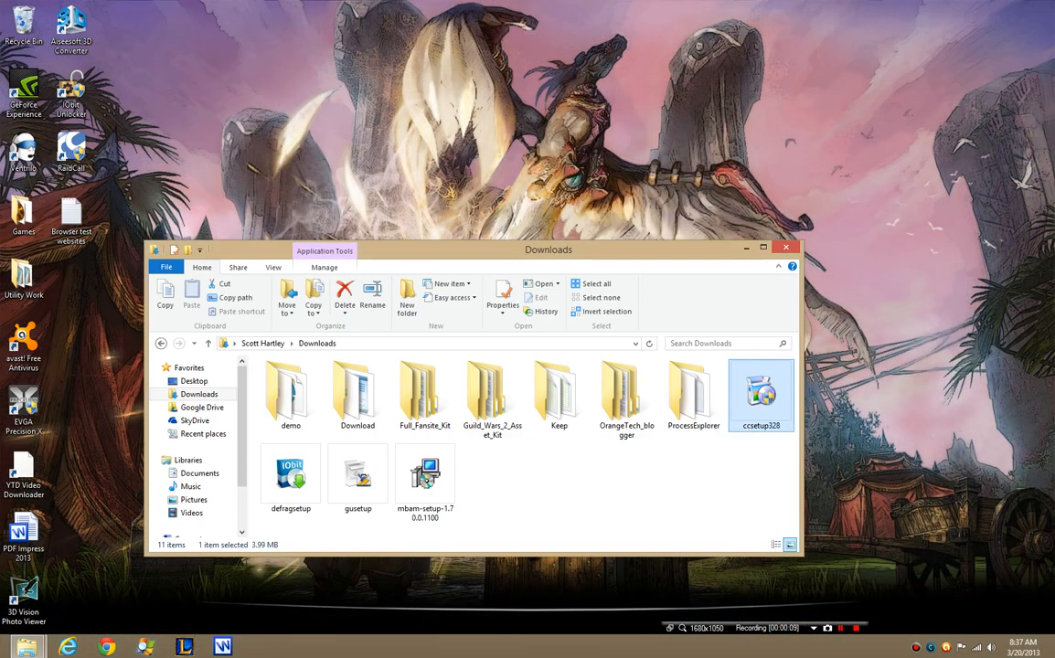
mouse_move(289, 472)
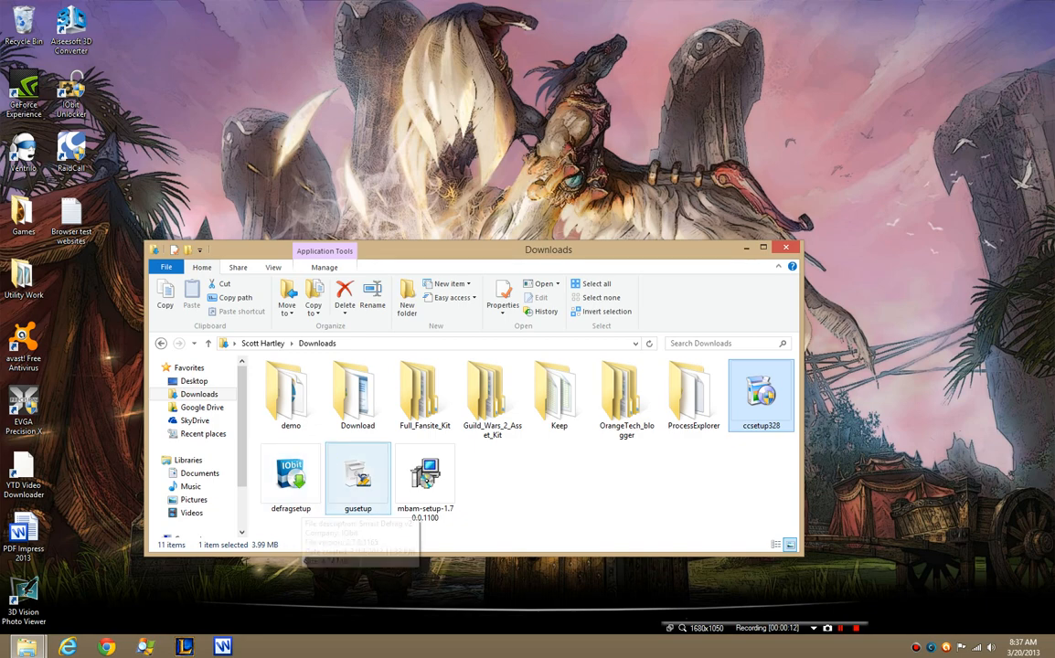
mouse_move(359, 475)
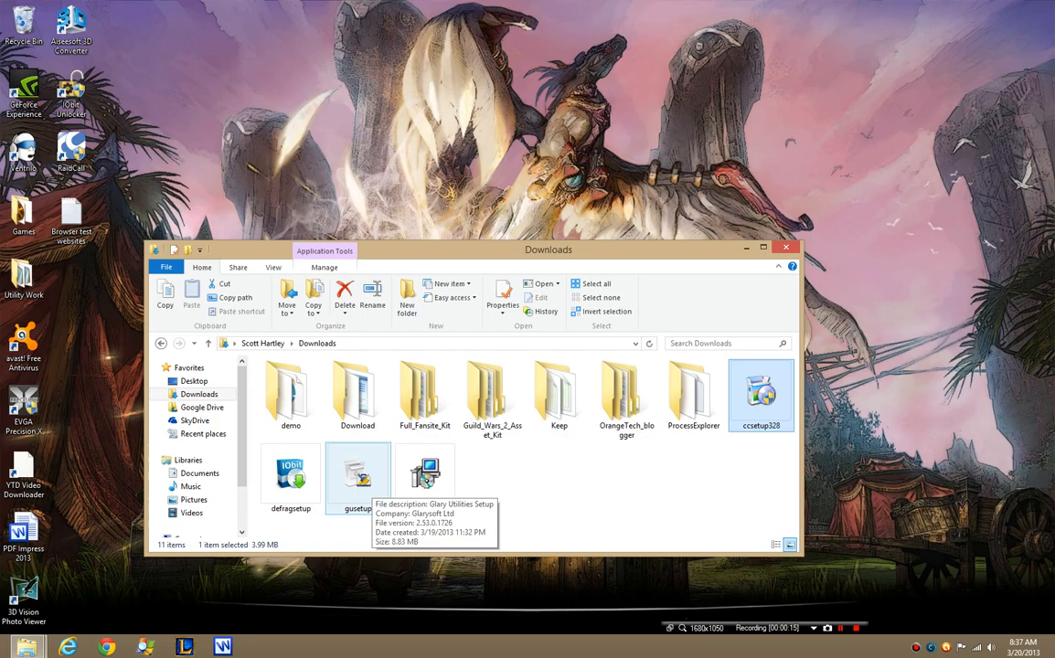
mouse_move(424, 471)
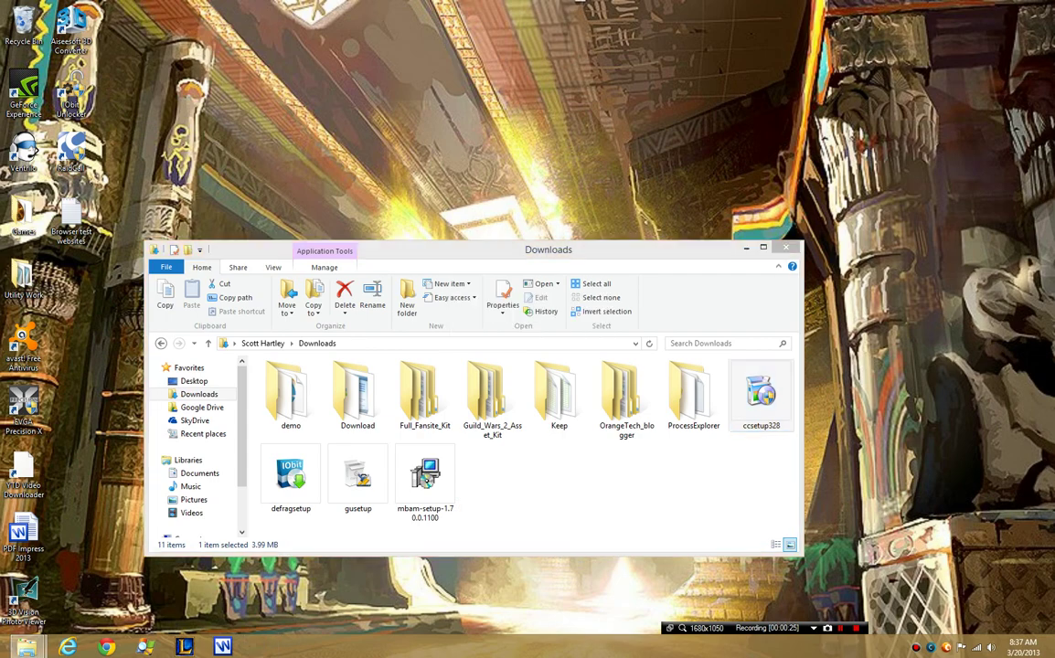
double_click(761, 394)
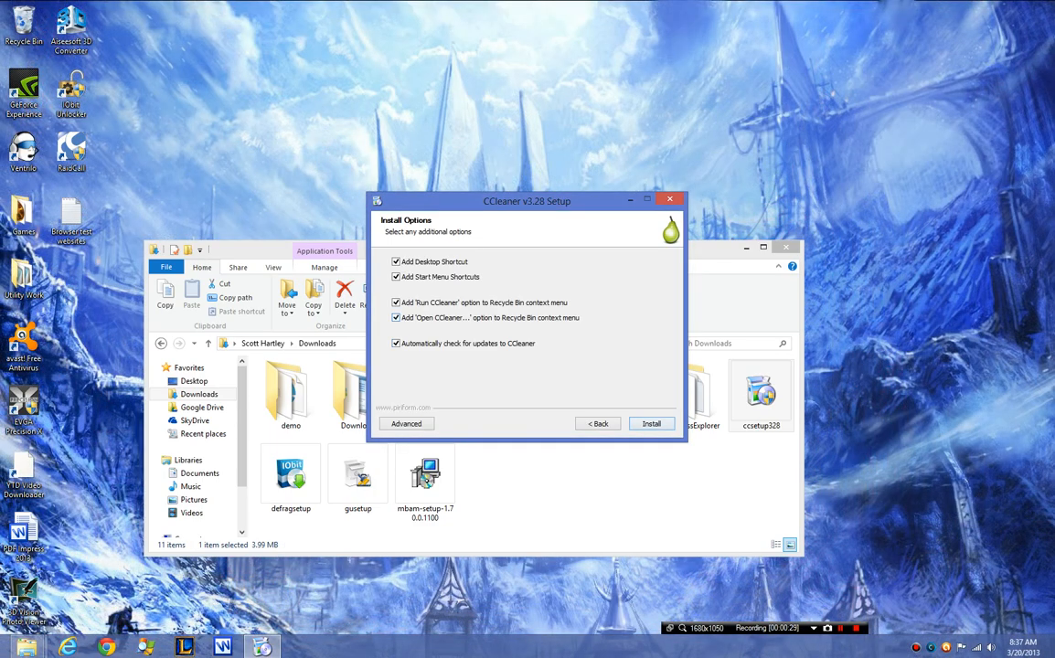
Install CCleaner v3.28 with 'Automatically check for updates' turned off, reaching setup completion.
click(395, 344)
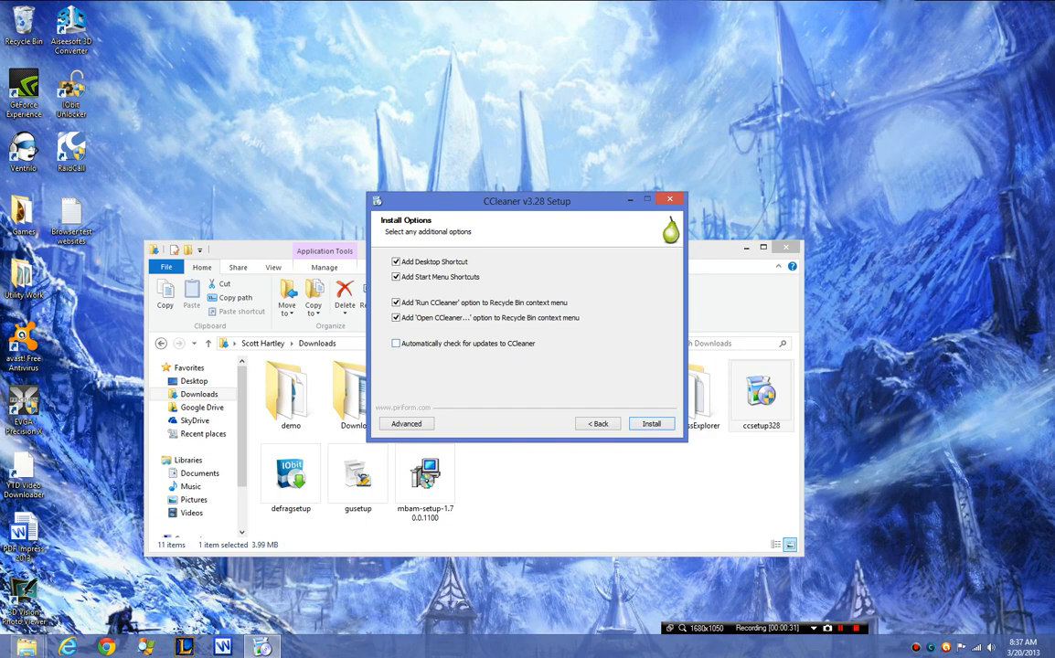
click(651, 424)
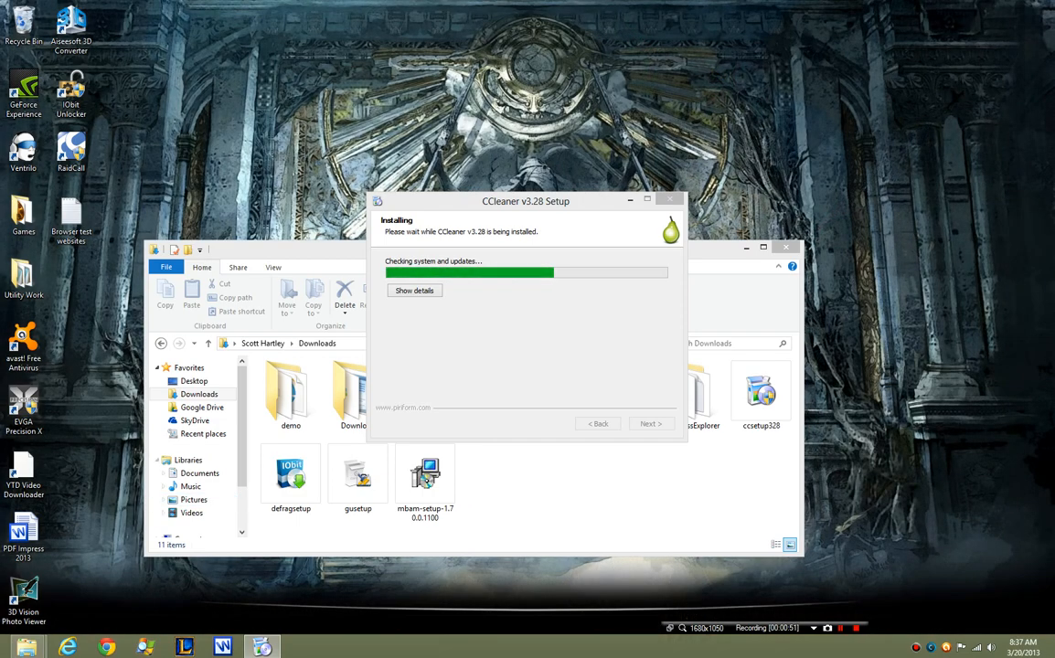
click(424, 472)
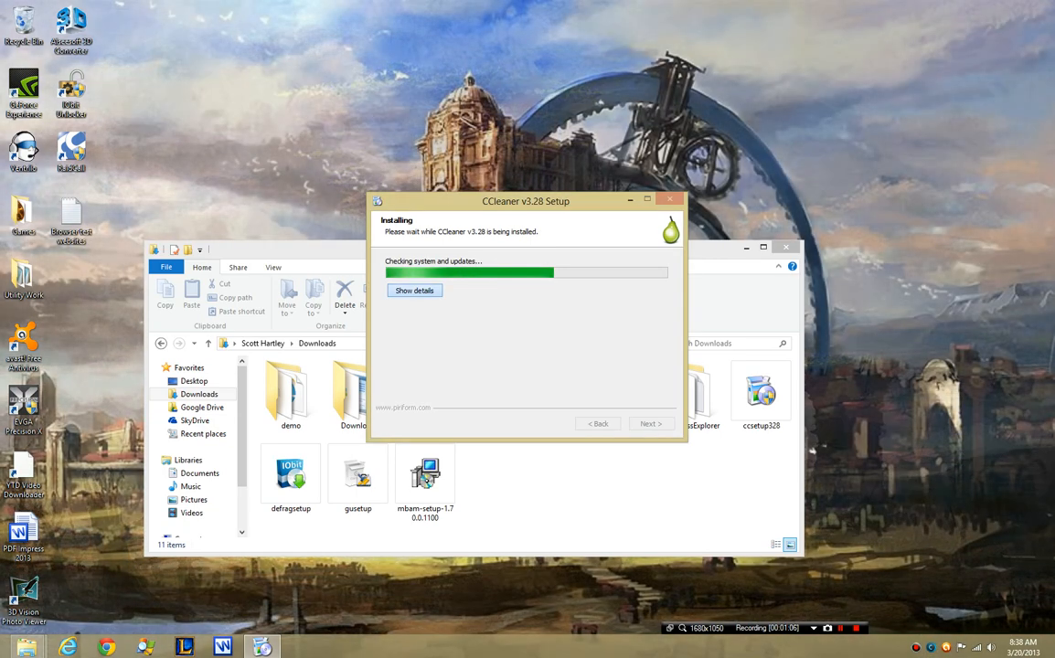
click(413, 289)
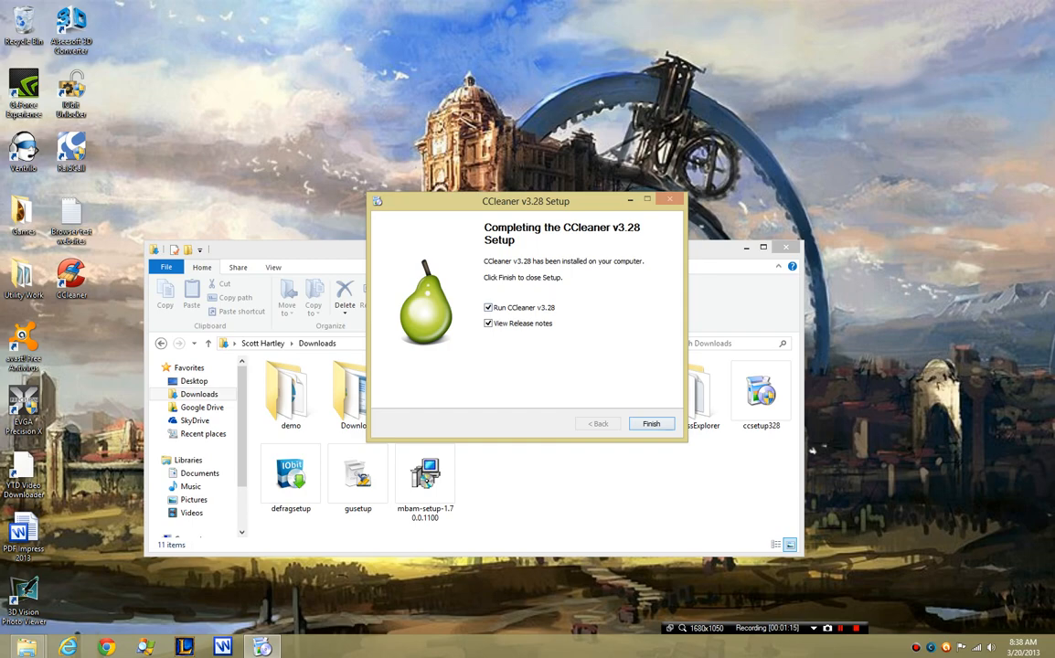
Finish setup to launch CCleaner and review the Windows tab cleaning checklist.
click(651, 425)
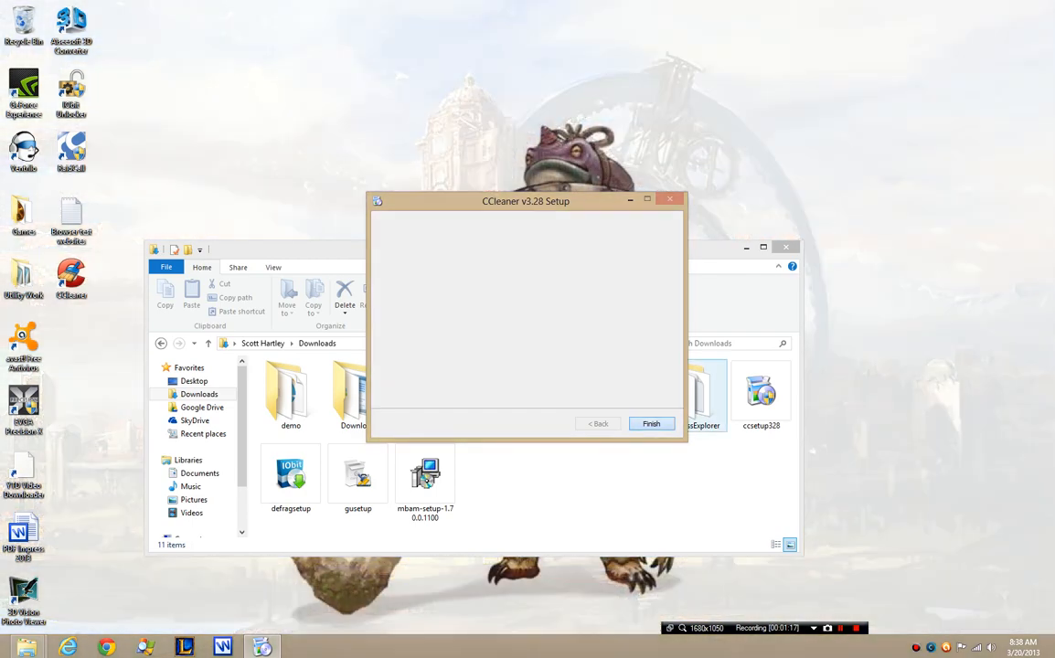
click(651, 425)
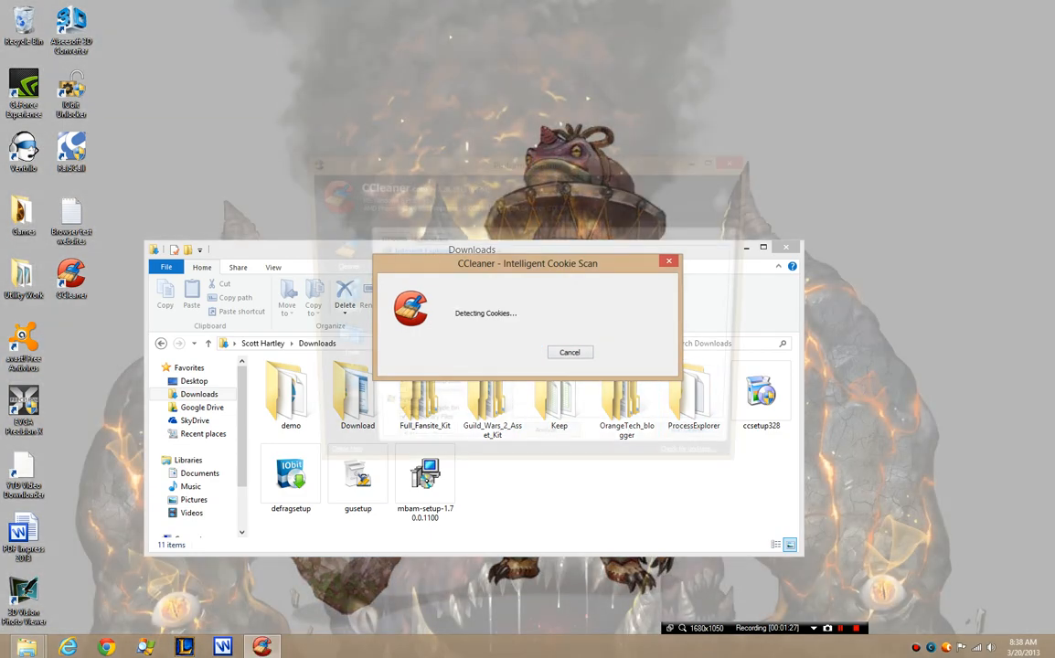
click(569, 351)
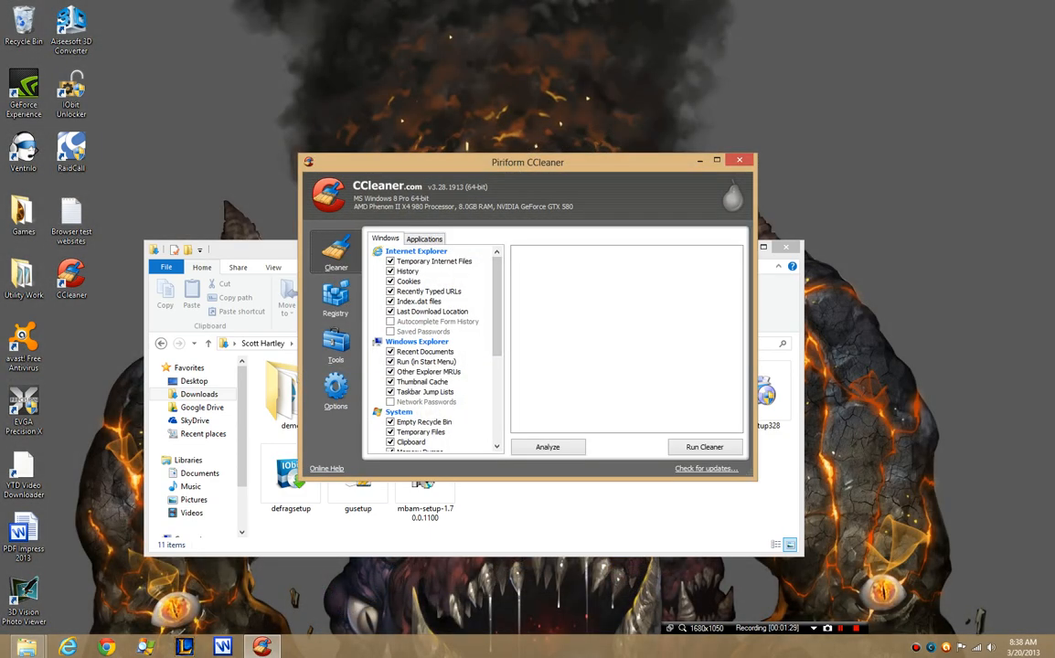
scroll(down, 3)
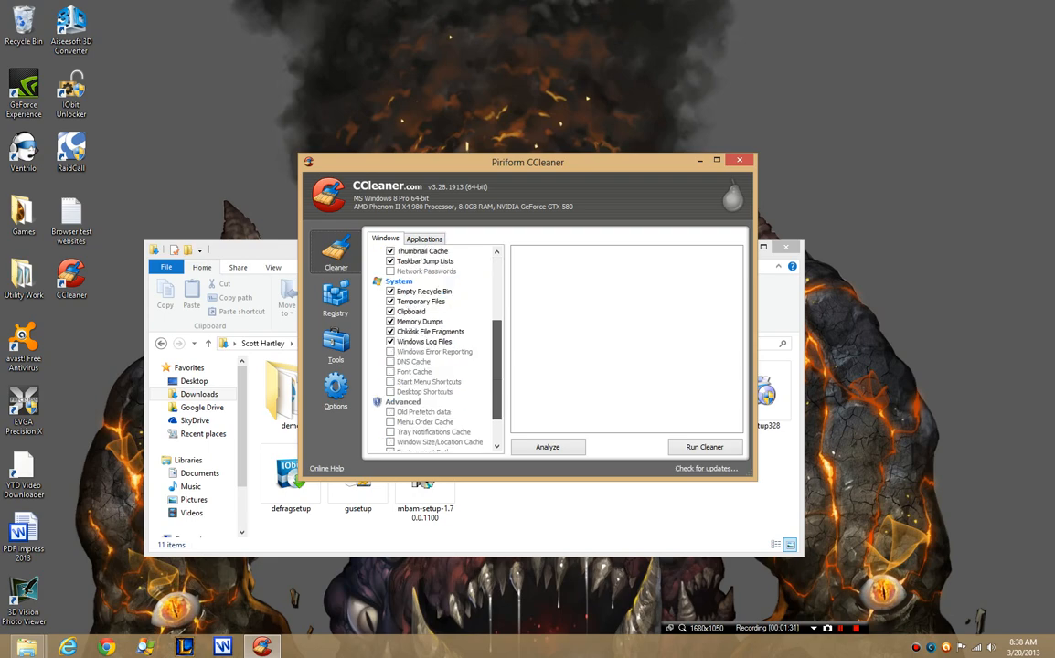
scroll(up, 3)
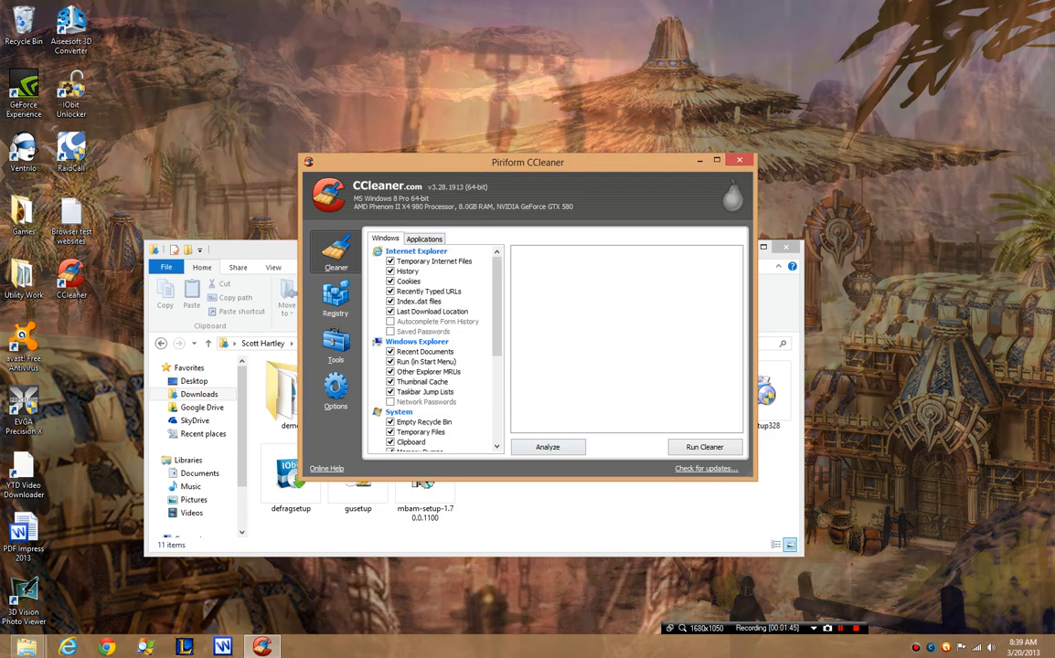
Run the Cleaner analysis, listing about 725 MB of files to remove.
click(547, 446)
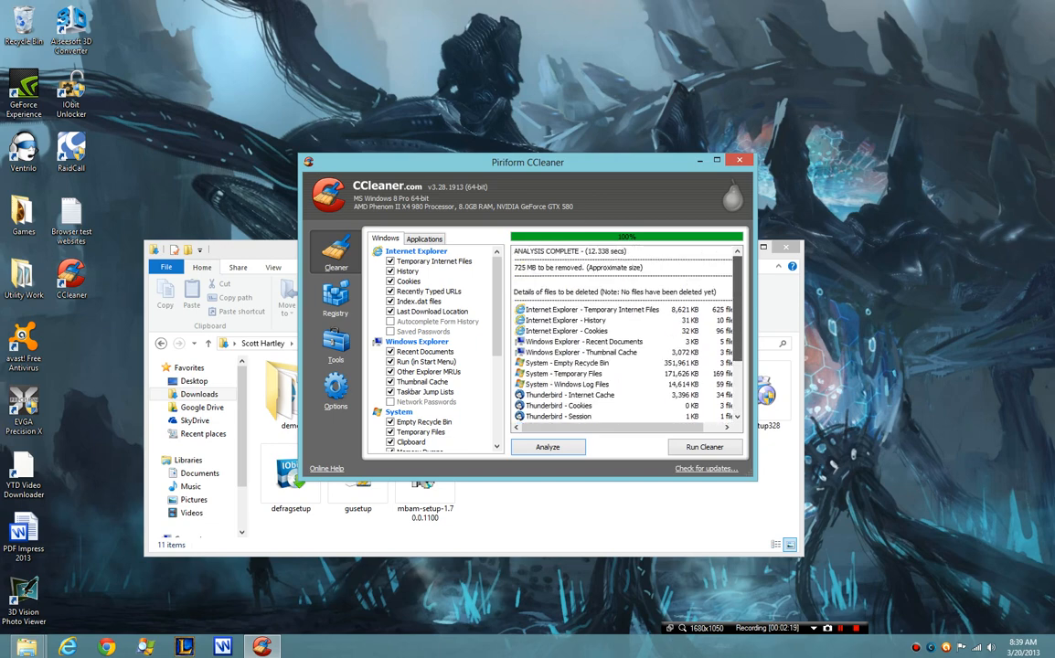
scroll(down, 3)
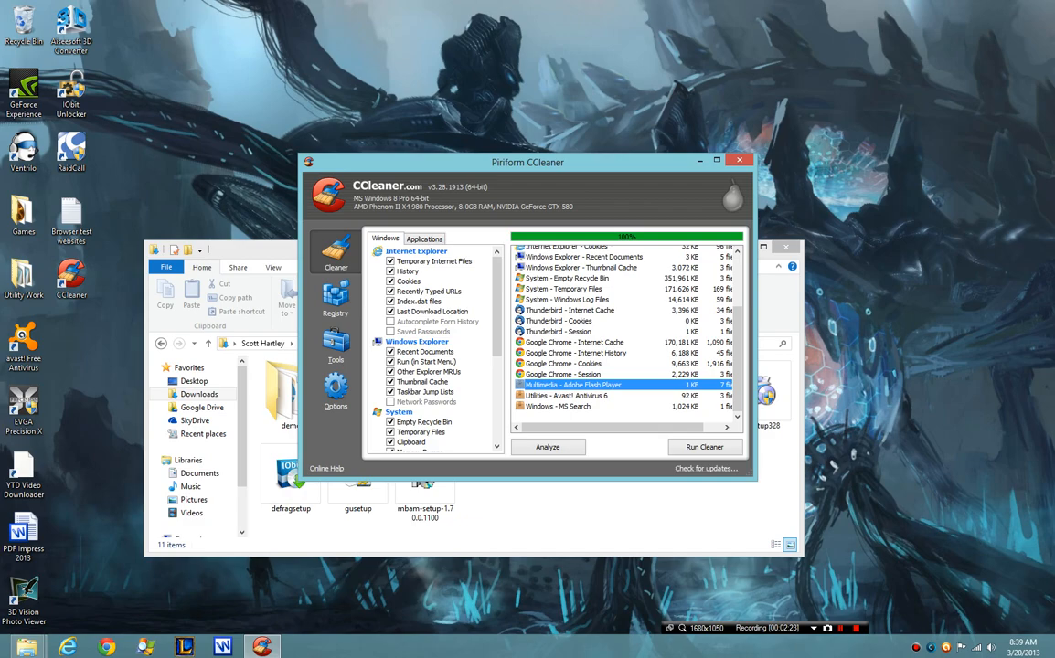
click(547, 446)
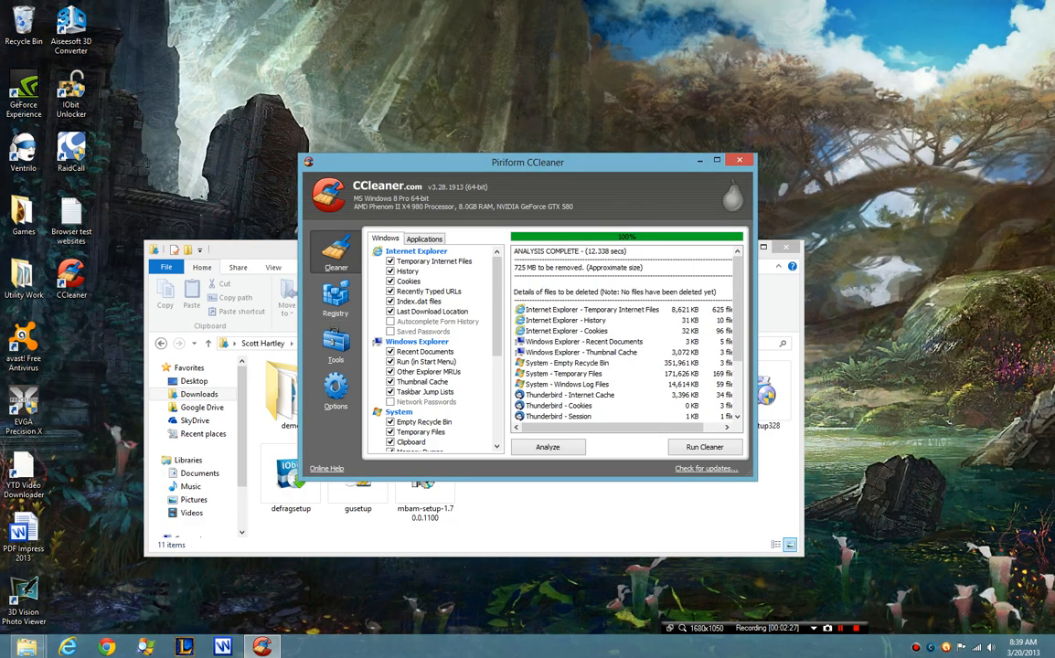
Scan the registry for problems and review the issues found.
click(336, 296)
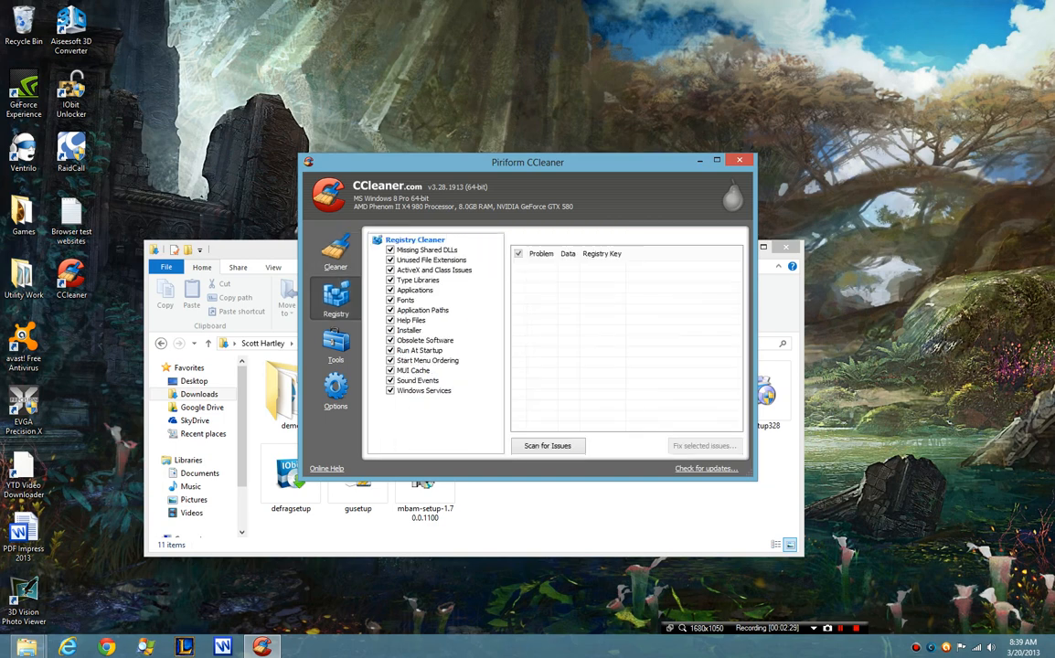
click(547, 446)
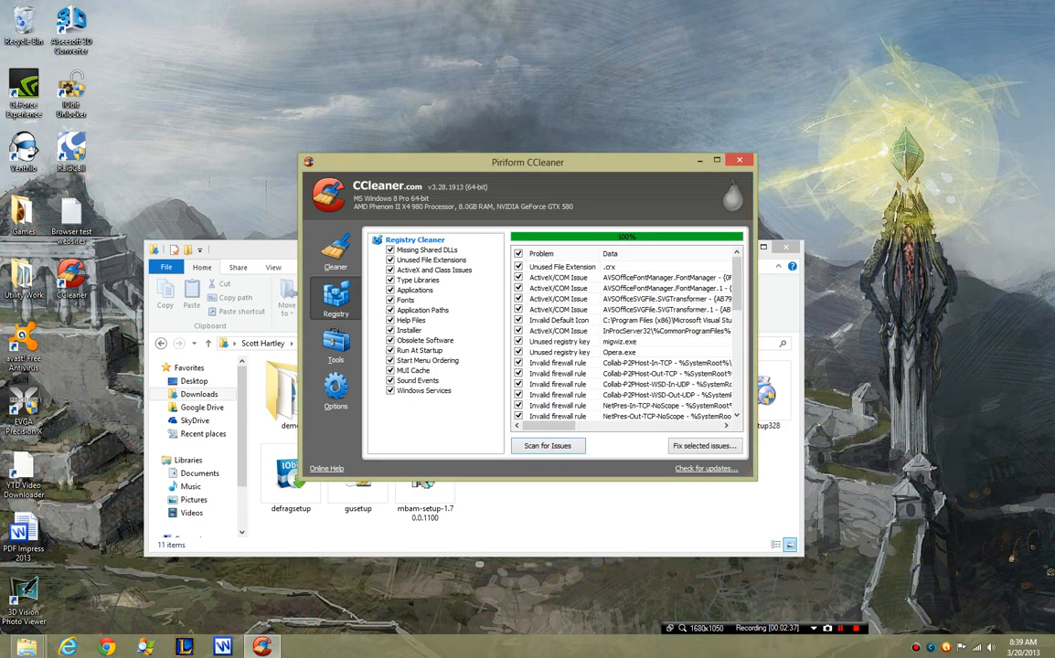
scroll(down, 3)
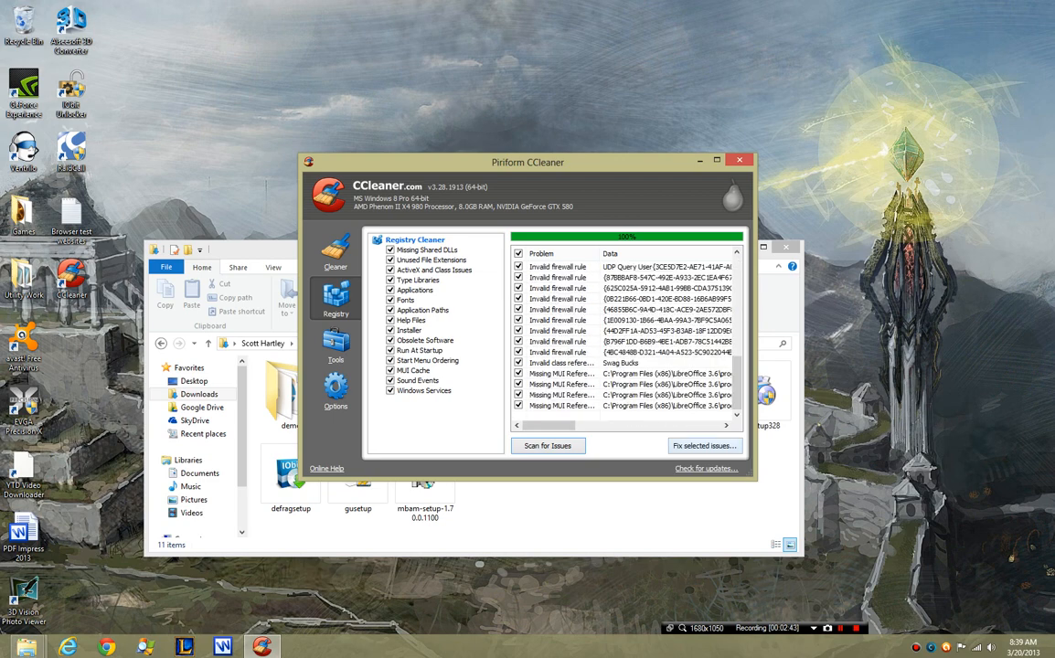
Fix all selected registry issues without a backup and close the summary.
click(703, 446)
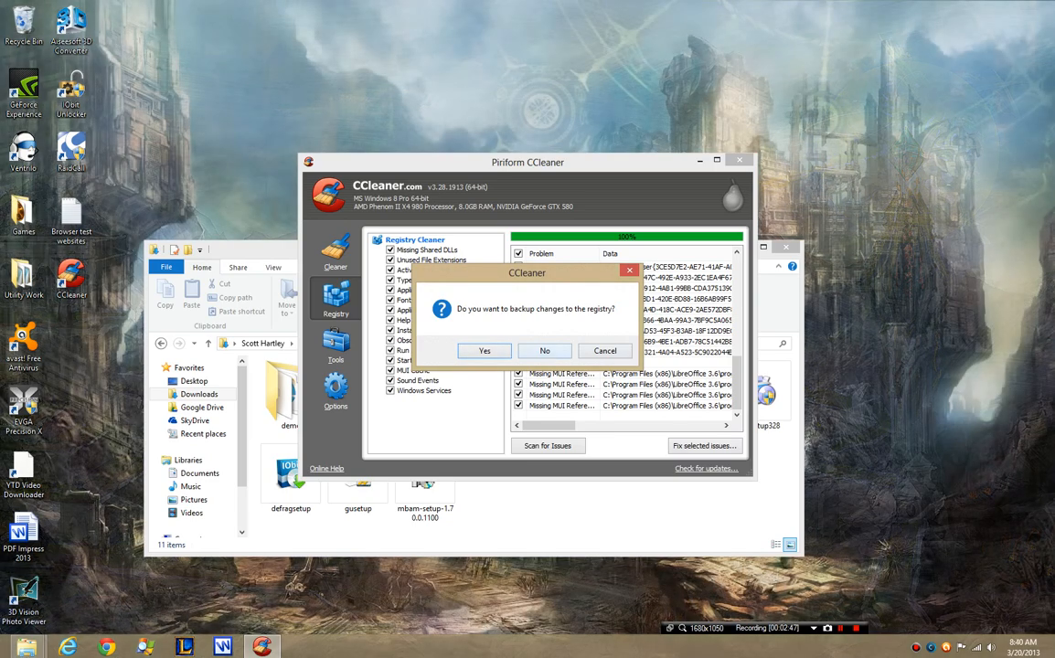
click(545, 351)
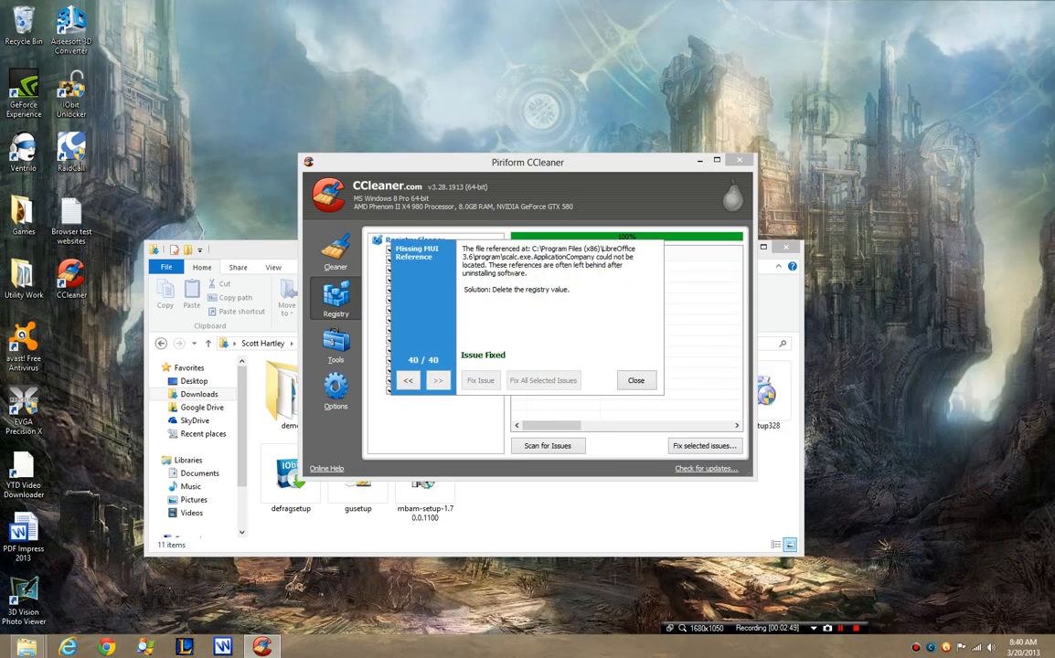
click(637, 380)
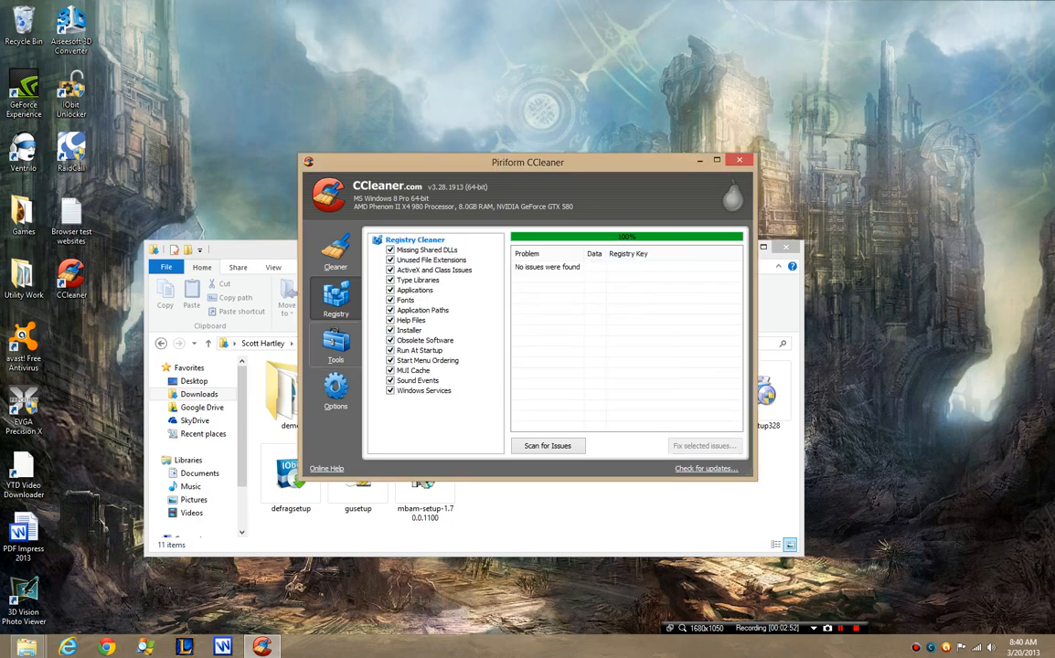
Browse the Uninstall list of installed programs in Tools.
click(337, 345)
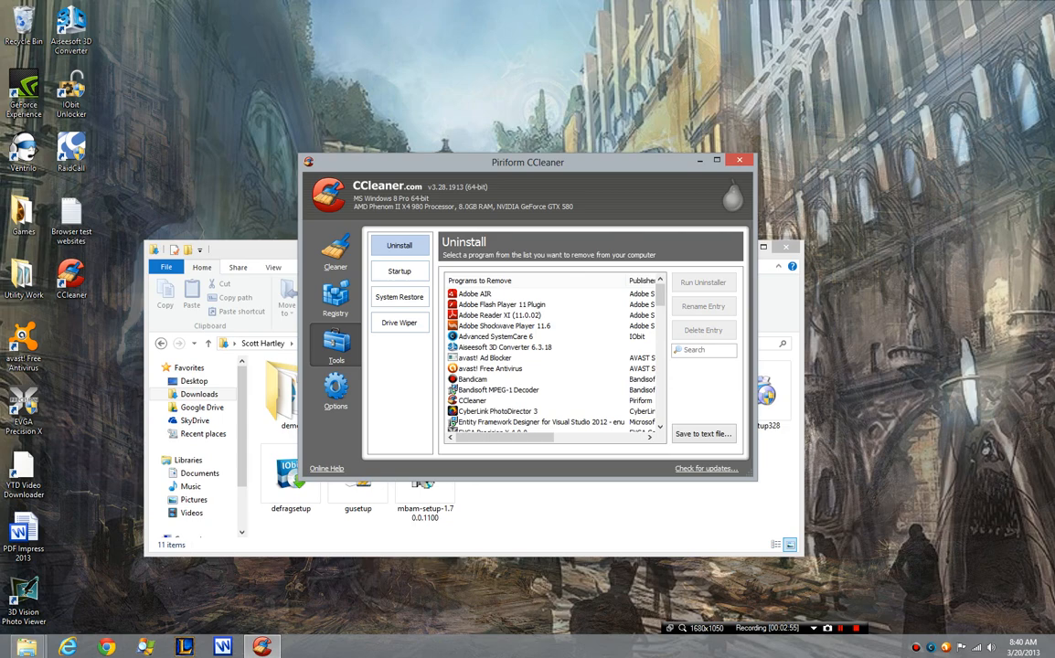
scroll(down, 3)
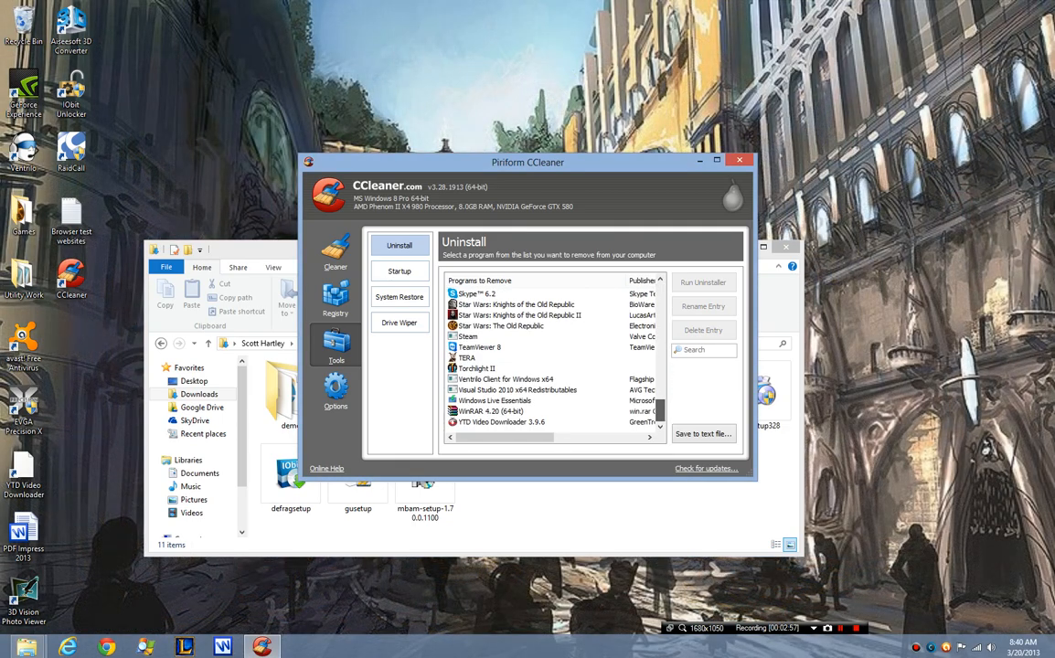
scroll(up, 3)
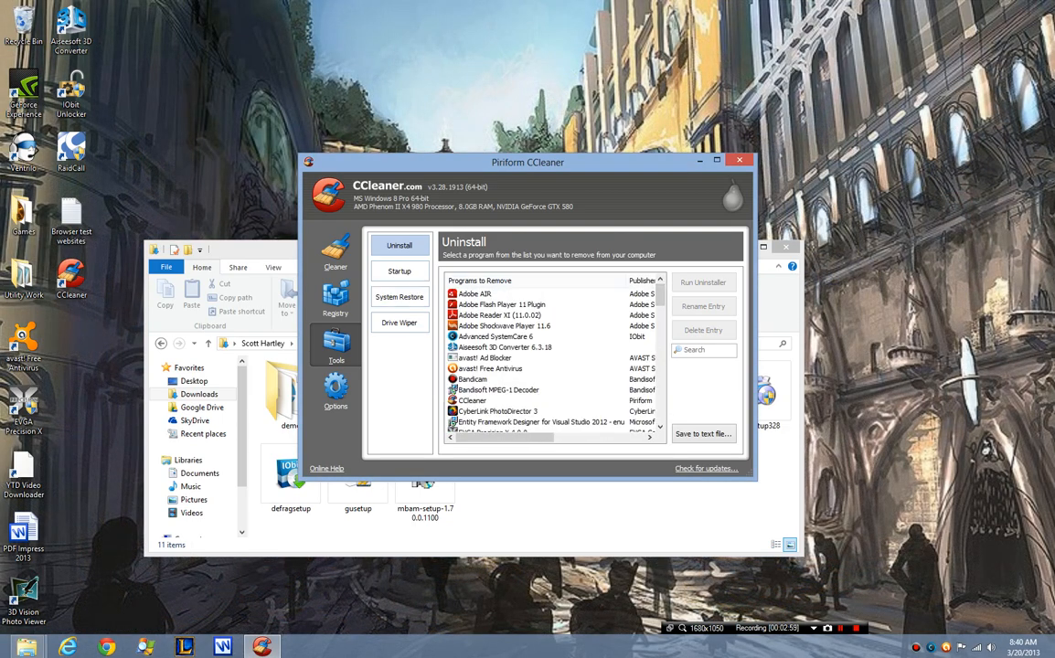
View the Startup entries, then the list of System Restore points.
click(399, 271)
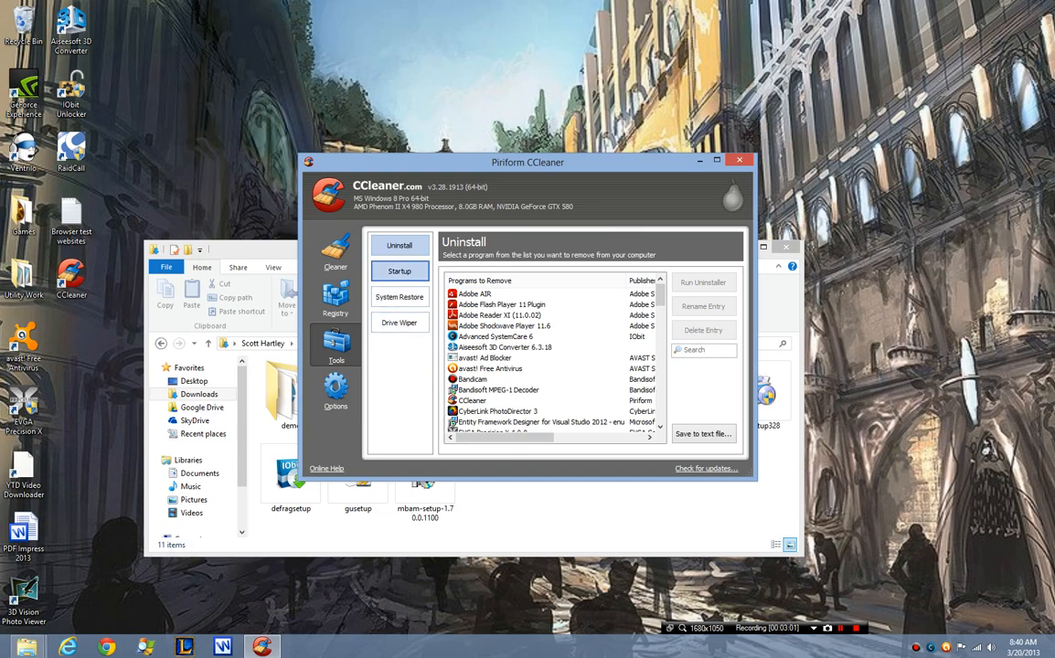
click(399, 270)
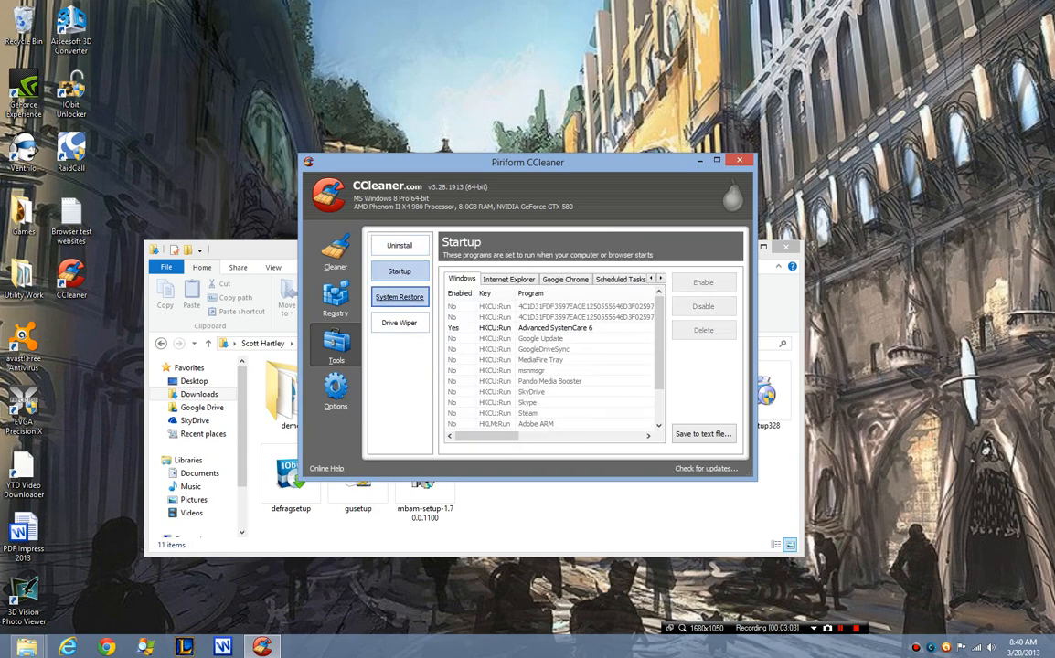
click(398, 296)
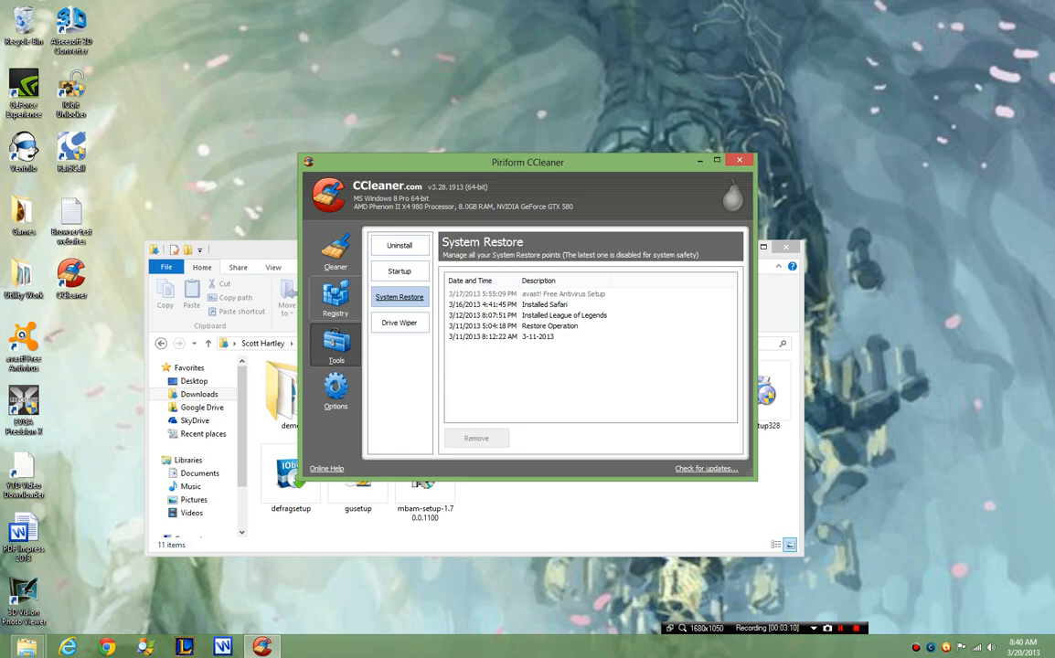
View the Options Cookies and Settings pages, then return to the Cleaner results.
click(336, 392)
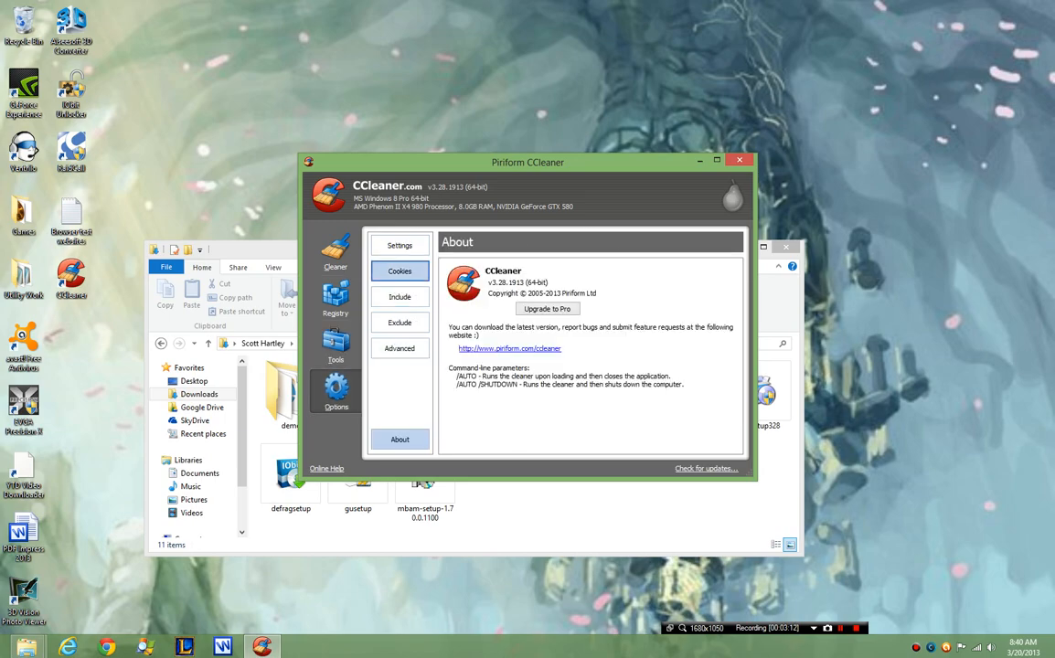
click(399, 271)
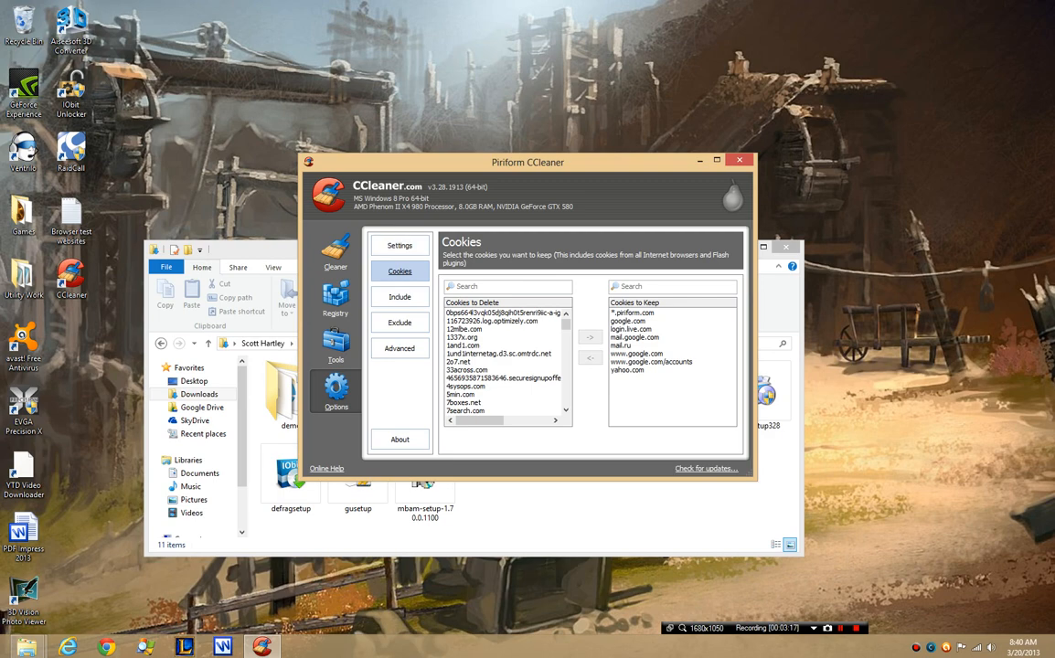
click(399, 245)
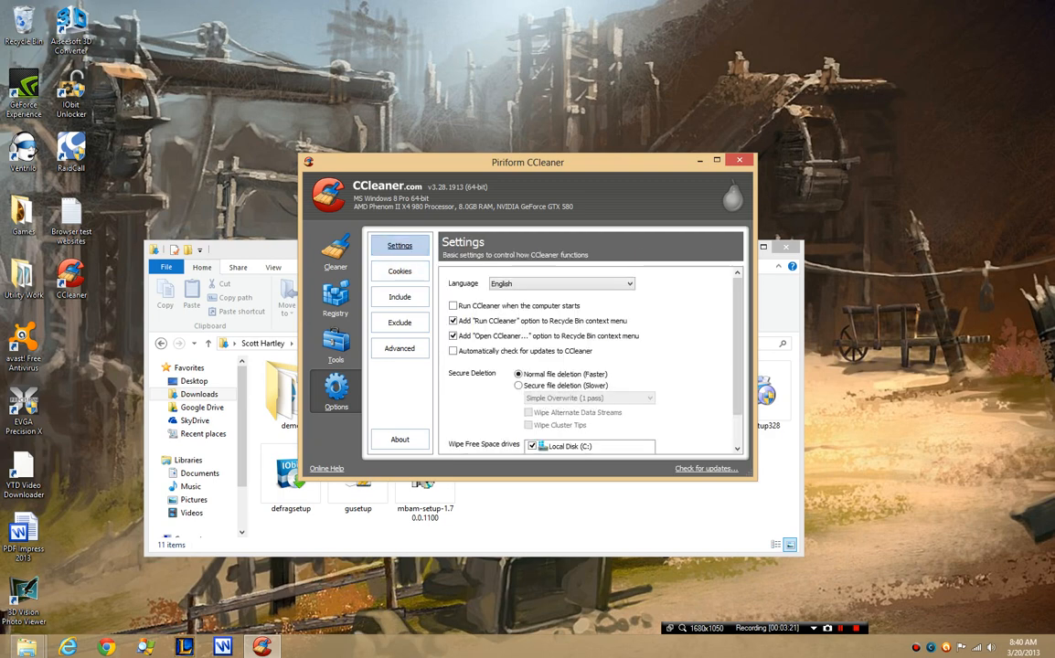
click(337, 252)
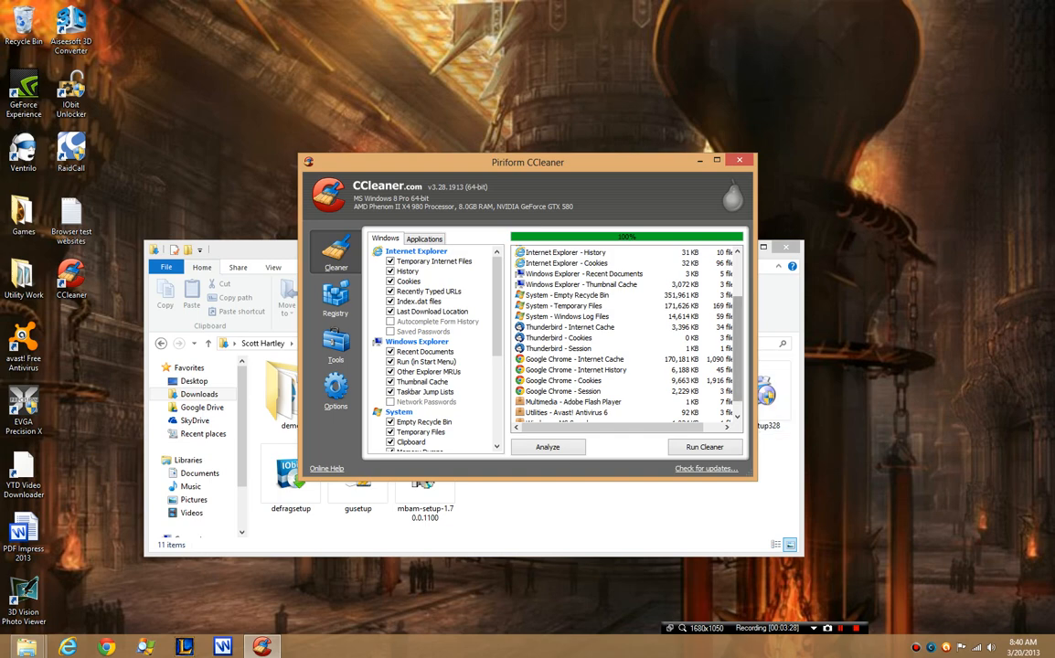
Rerun the Cleaner analysis reporting about 725 MB, with Advanced SystemCare opened alongside.
click(547, 446)
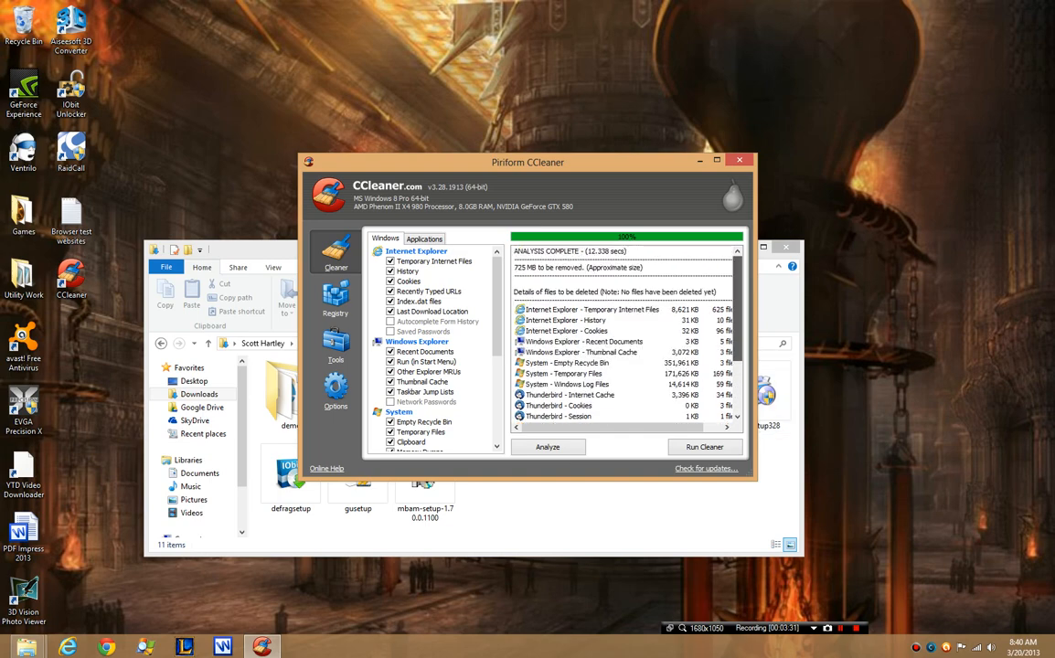
scroll(down, 3)
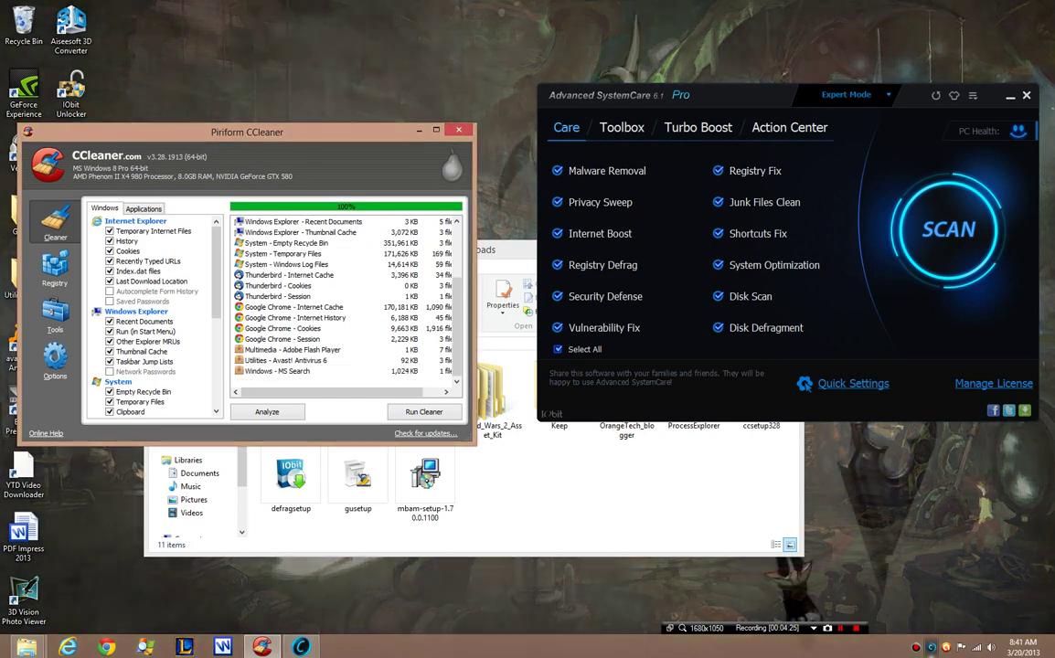
Review the cleaner checklist and rerun the 725 MB analysis beside Advanced SystemCare's Care tab.
scroll(down, 3)
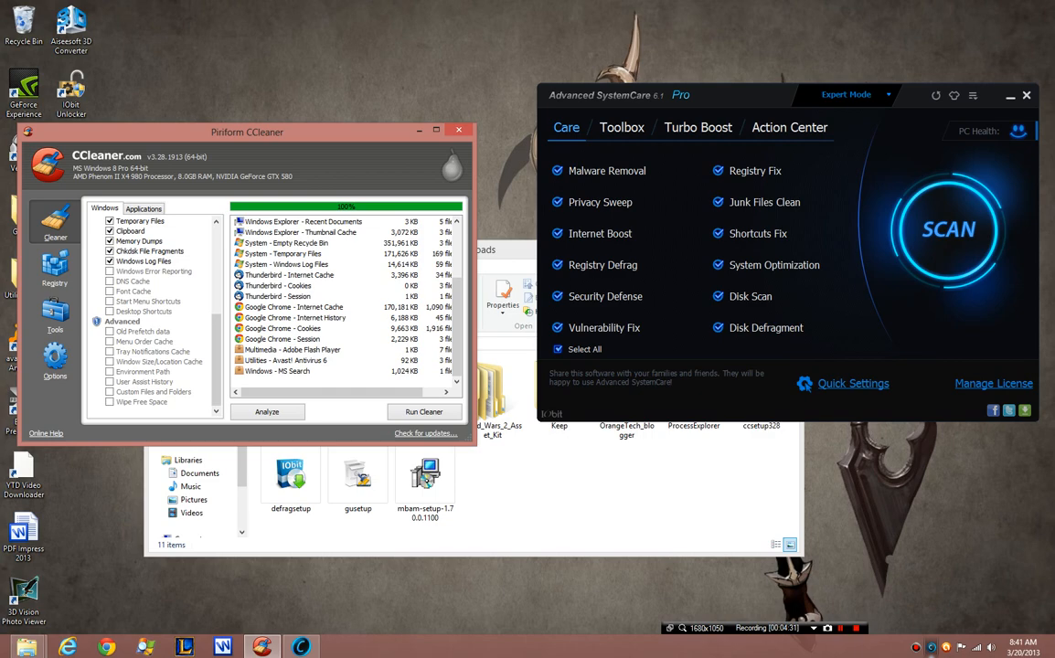
click(55, 266)
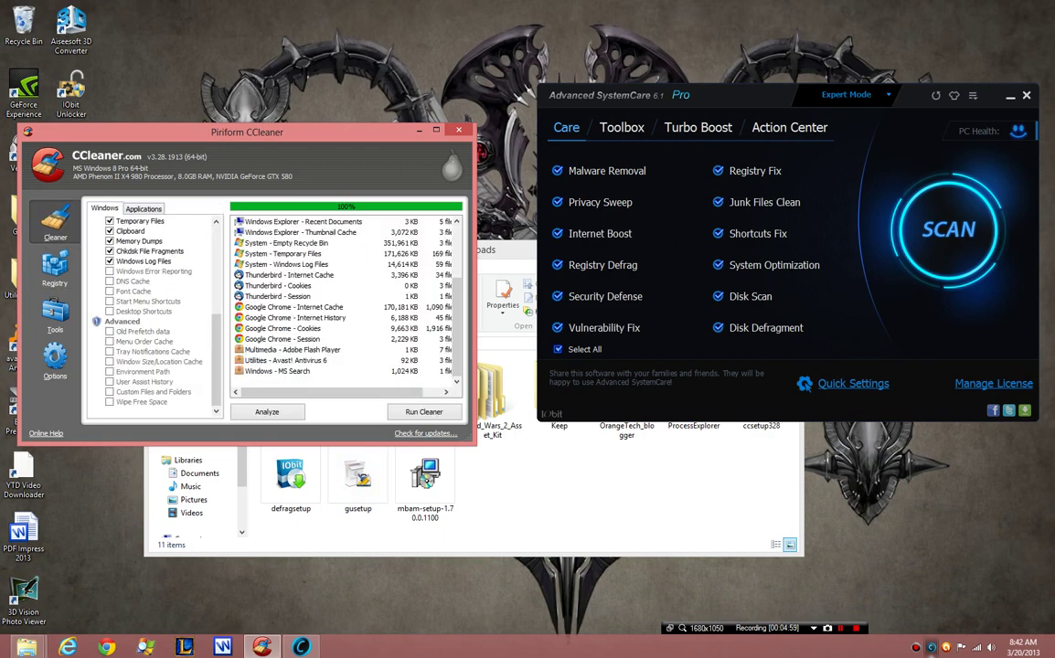
click(267, 412)
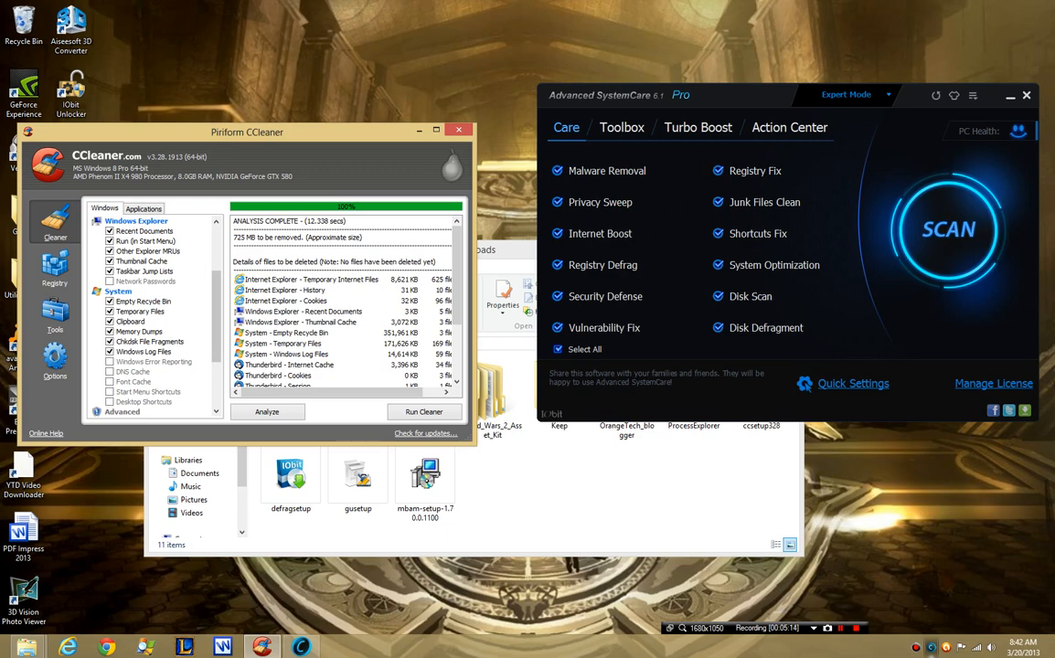
Show the Drive Wiper in Tools, set to wipe free space only on the local disk.
click(55, 268)
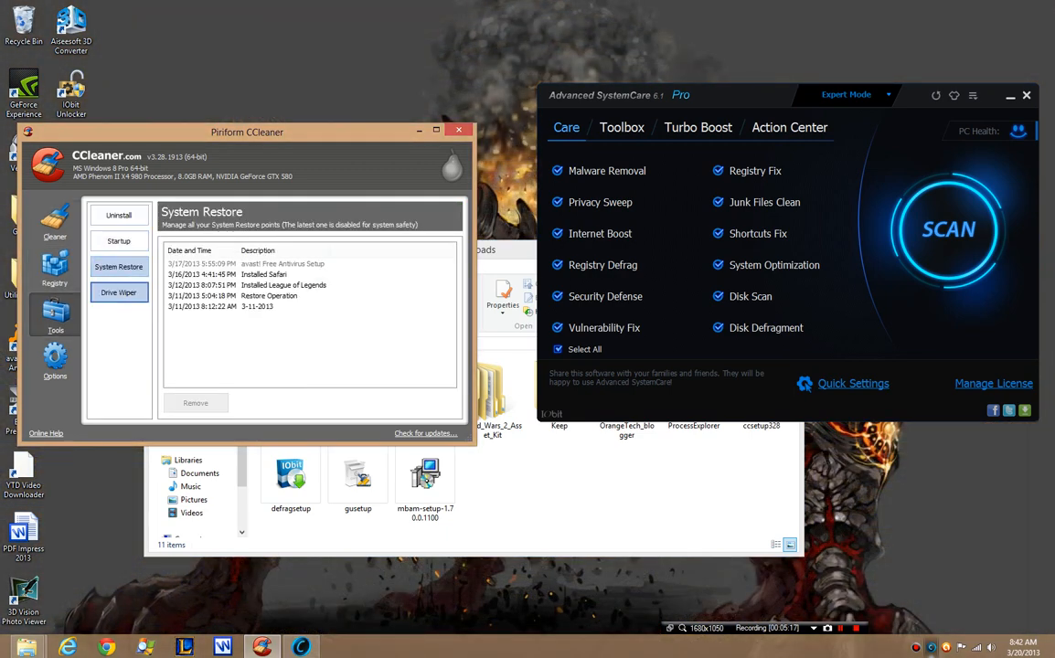
click(119, 293)
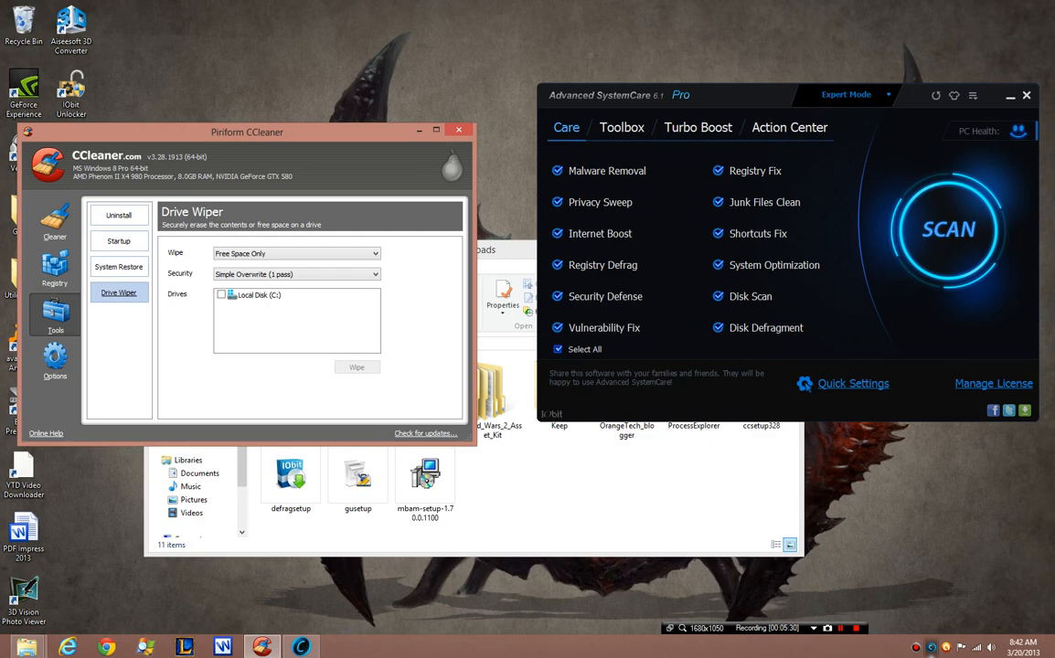
click(626, 426)
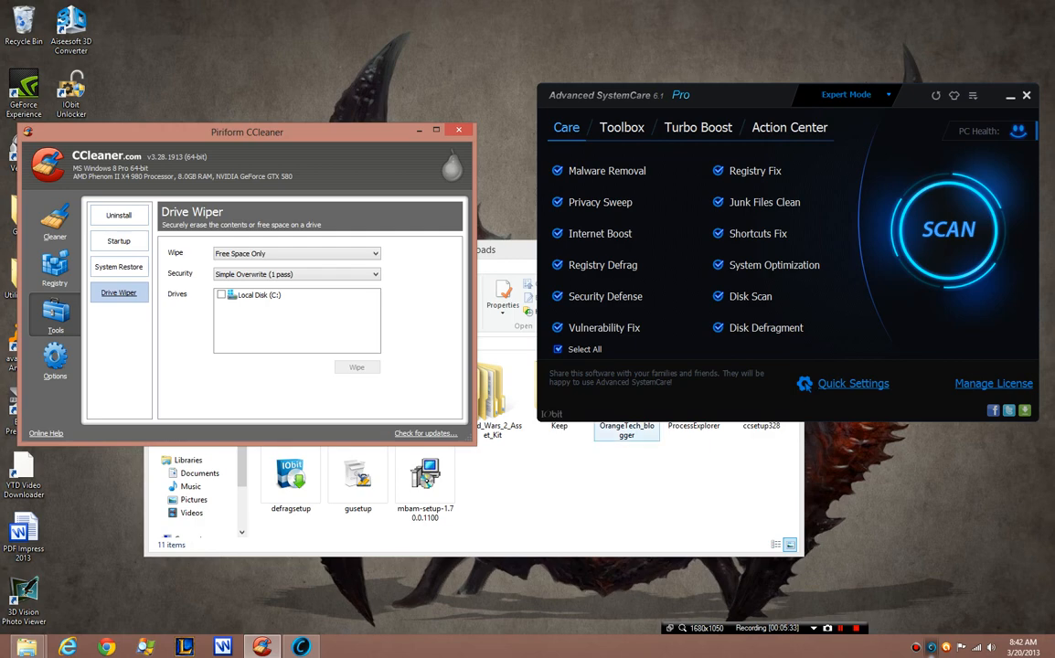